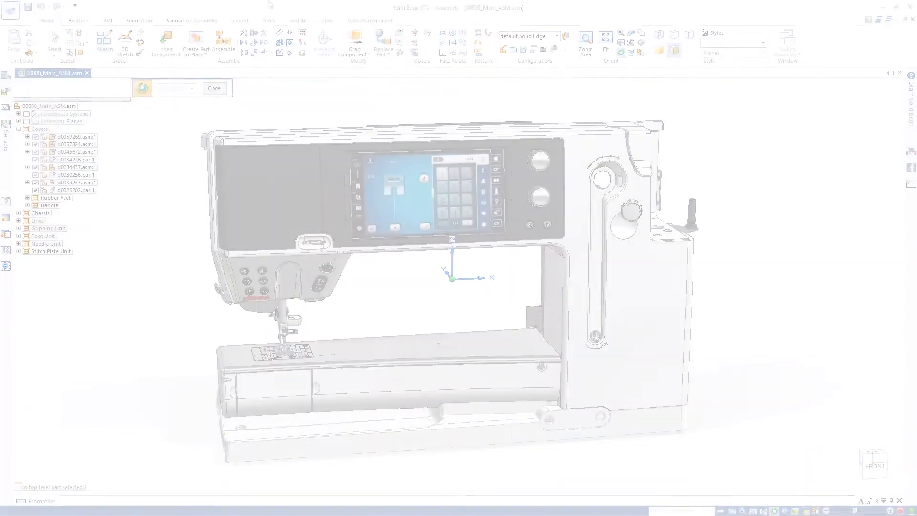
- Save the 00000_Main_ASM assembly as a QuadriSpace file via Save QSM at 50 - Medium quality
{"action": "left_click", "coordinate": [10, 42]}
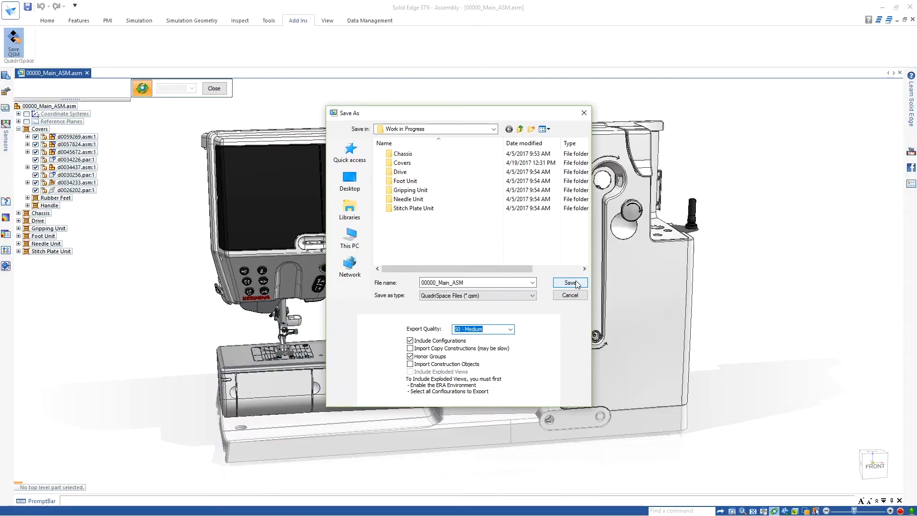
{"action": "left_click", "coordinate": [569, 281]}
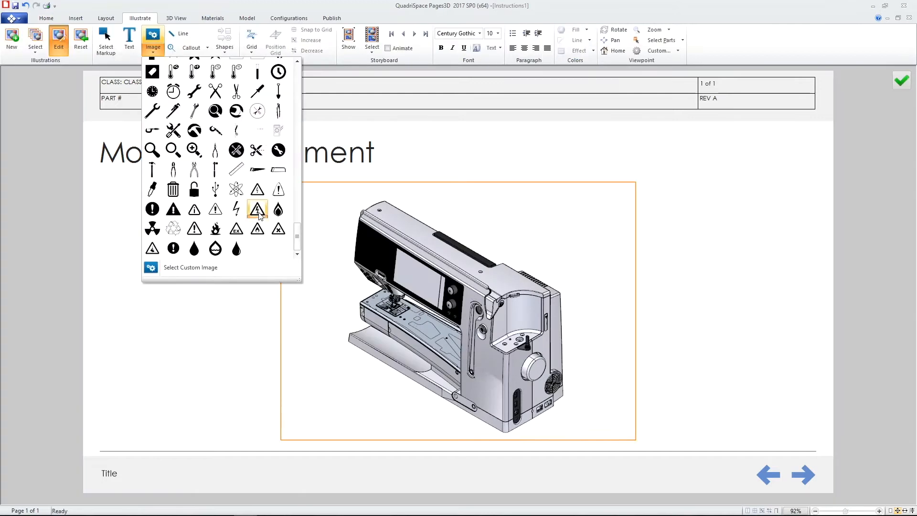
- Add a red stock arrow image to the title-page sewing machine illustration and finish editing
{"action": "left_click", "coordinate": [257, 209]}
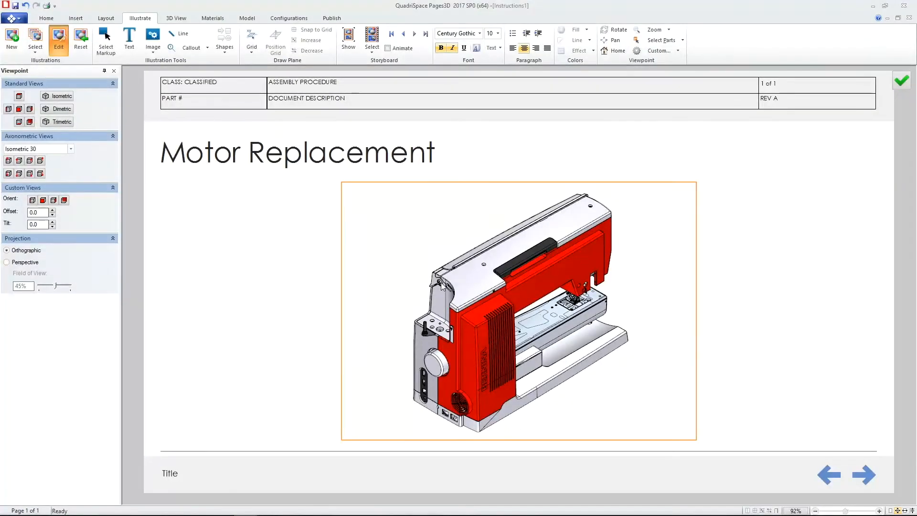
{"action": "left_click", "coordinate": [153, 38]}
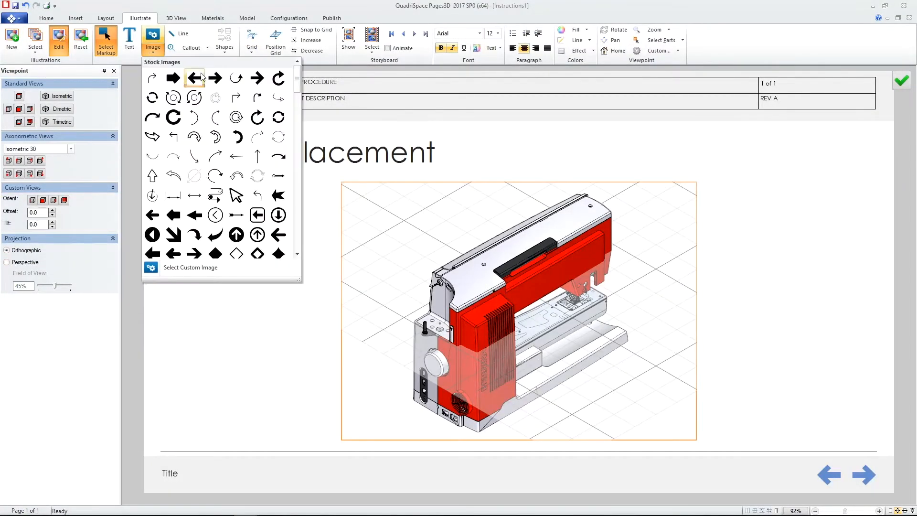
{"action": "left_click", "coordinate": [194, 78]}
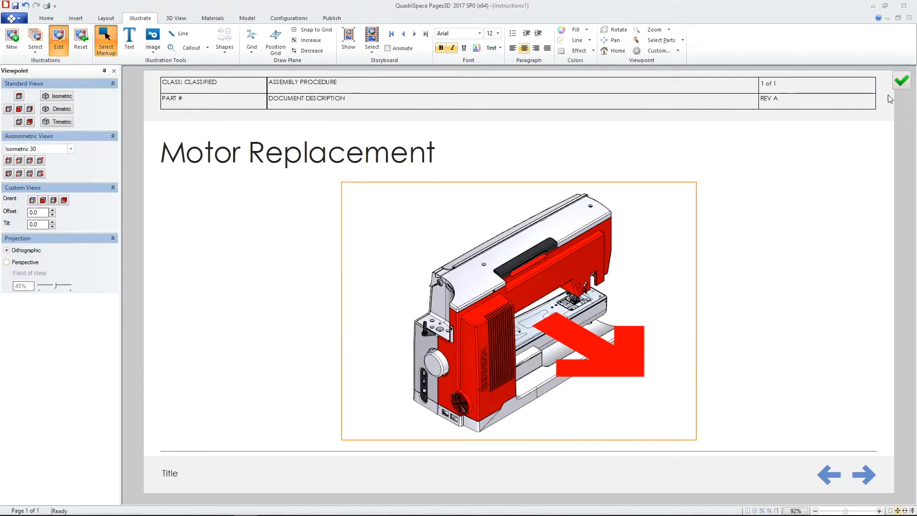
{"action": "left_click", "coordinate": [75, 17]}
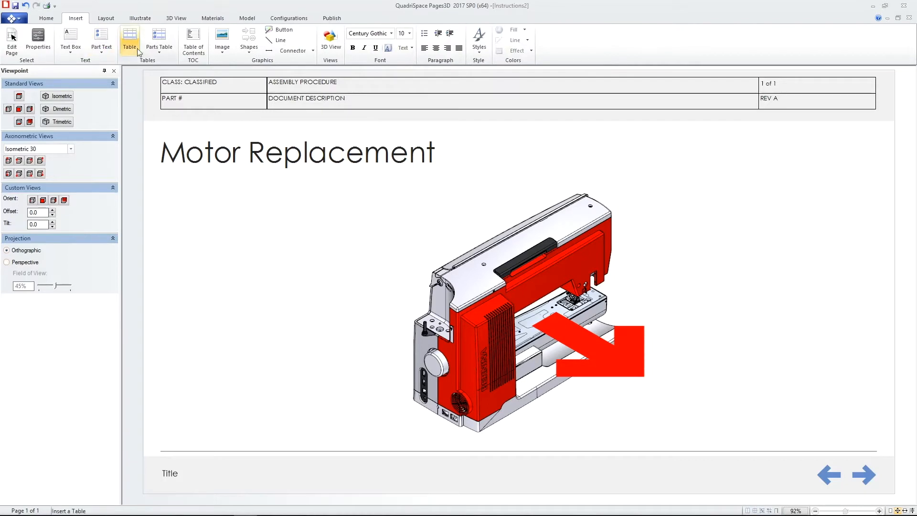
- Insert an Illustration Table that interacts with the 3D view using the Preparation storyboard
{"action": "left_click", "coordinate": [159, 40]}
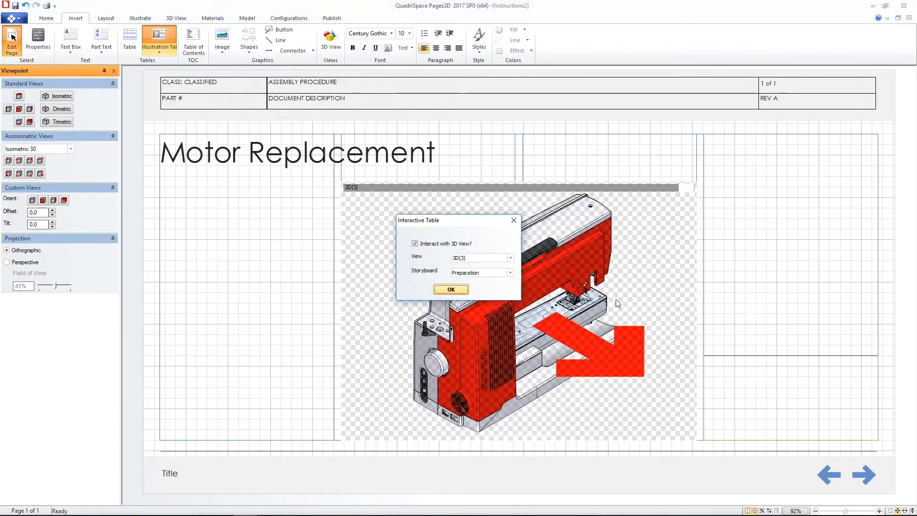
{"action": "left_click", "coordinate": [451, 288]}
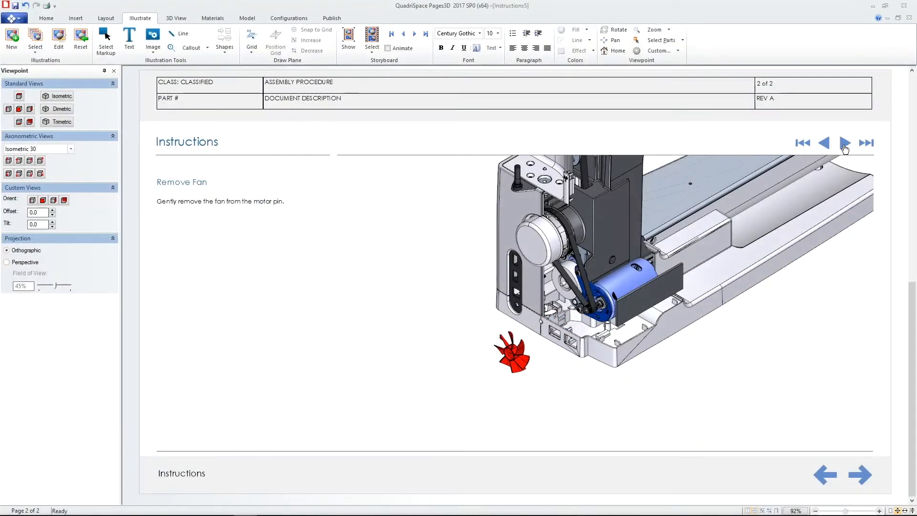
- Step through Remove Belt Gear and Unscrew Motor, then show the model's assembly tree
{"action": "left_click", "coordinate": [845, 142]}
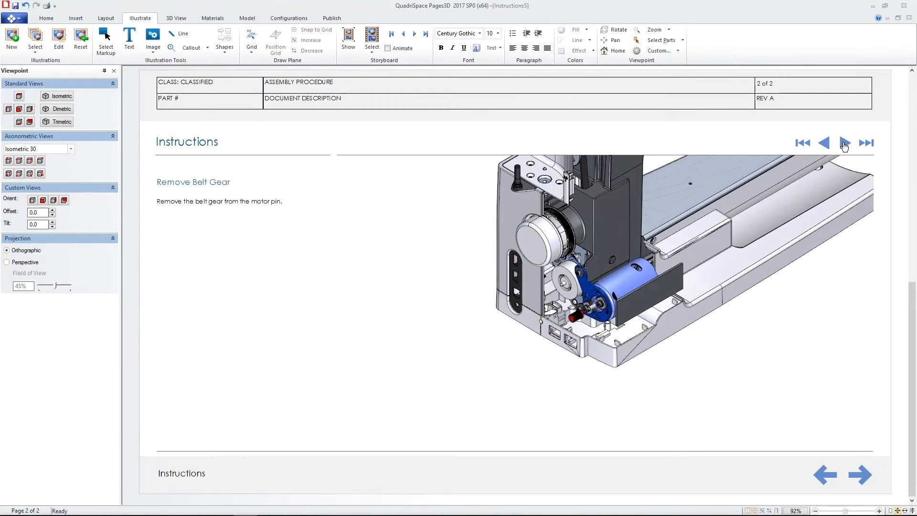
{"action": "left_click", "coordinate": [844, 142]}
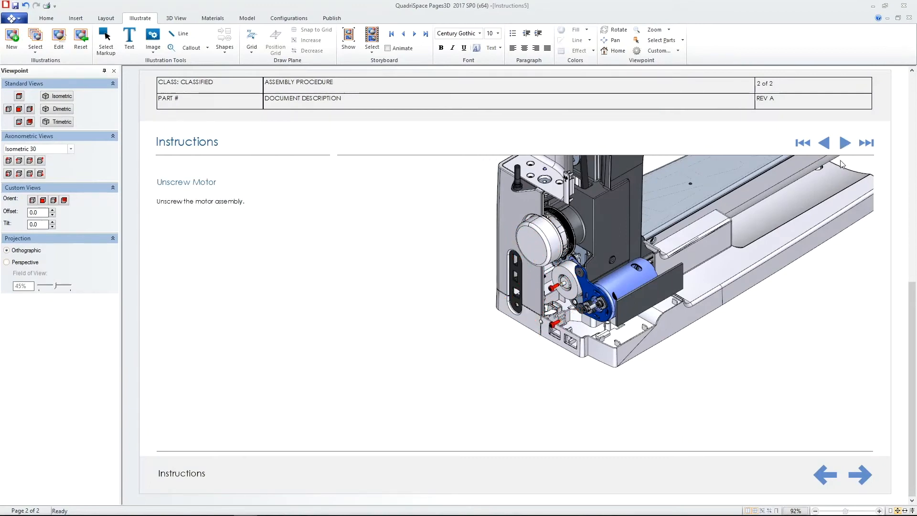
{"action": "left_click", "coordinate": [13, 71]}
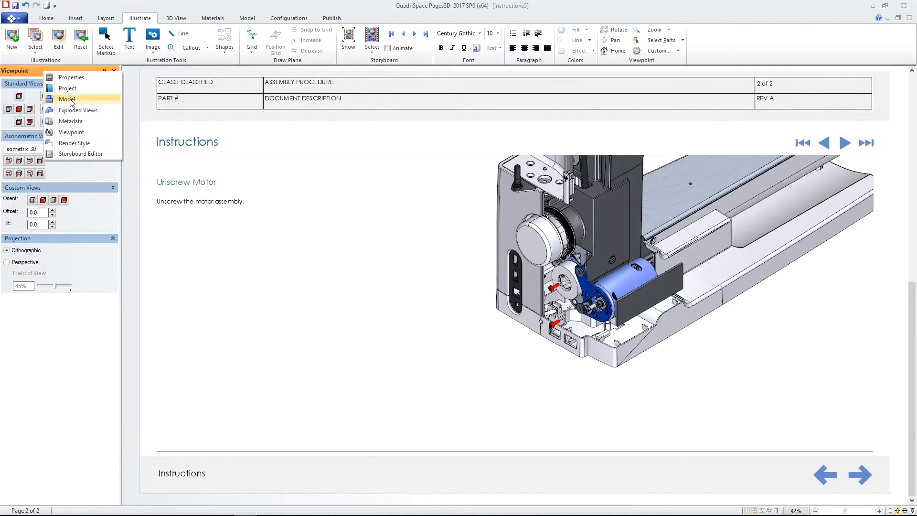
{"action": "left_click", "coordinate": [67, 99]}
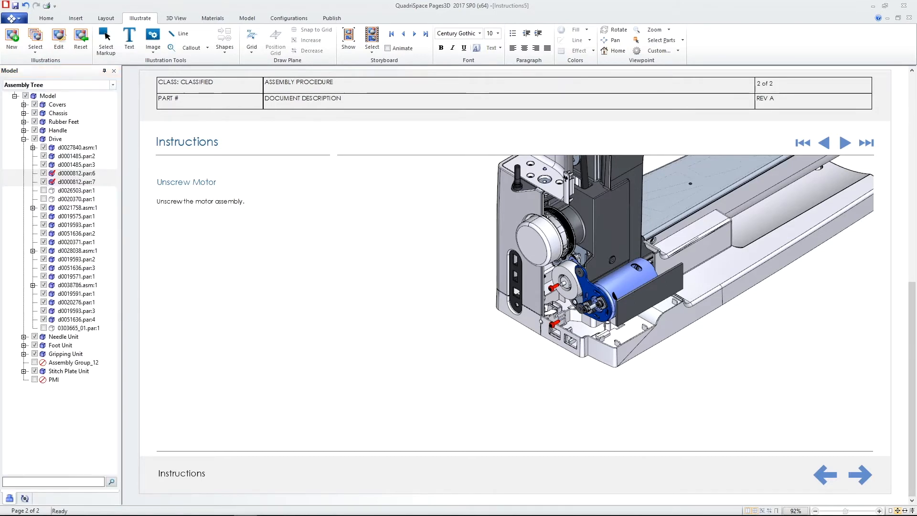
- Create a configuration from the motor subassembly under Drive
{"action": "right_click", "coordinate": [77, 147]}
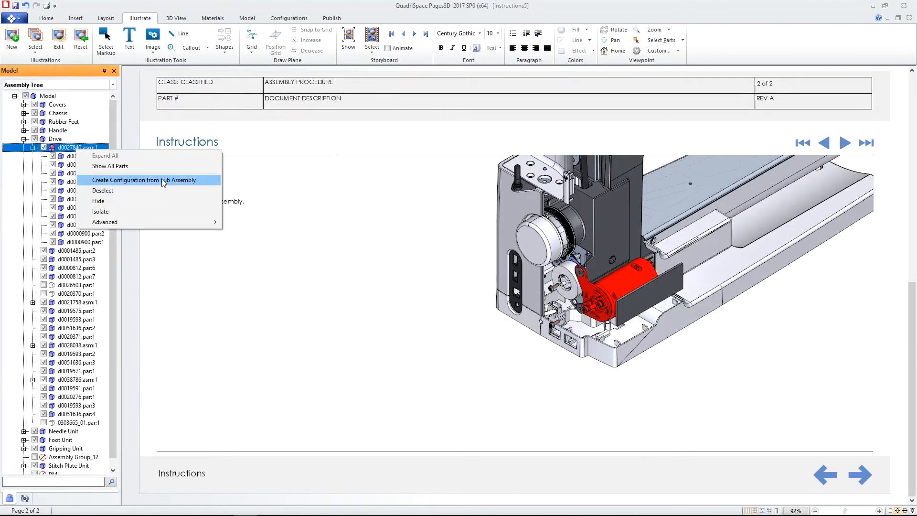
{"action": "left_click", "coordinate": [149, 179]}
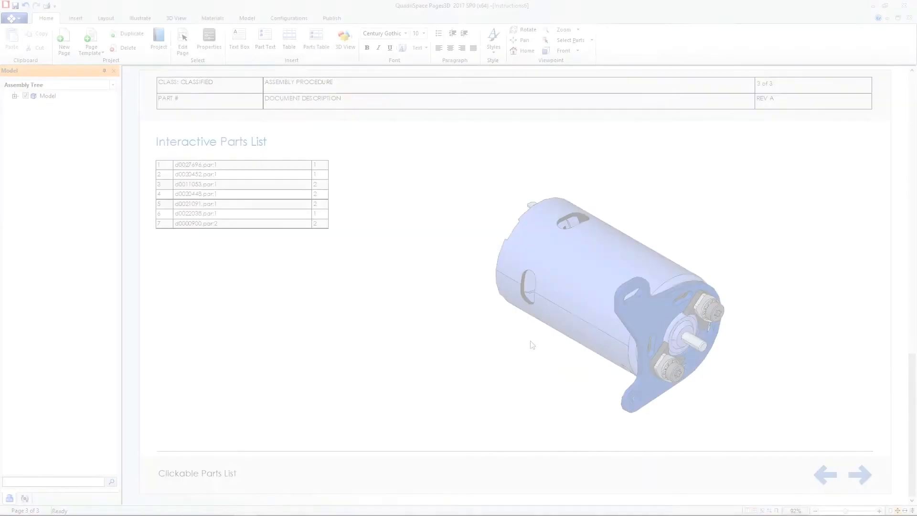
- Highlight the first motor part in the table and drag its screws out with Move Parts
{"action": "left_click", "coordinate": [195, 164]}
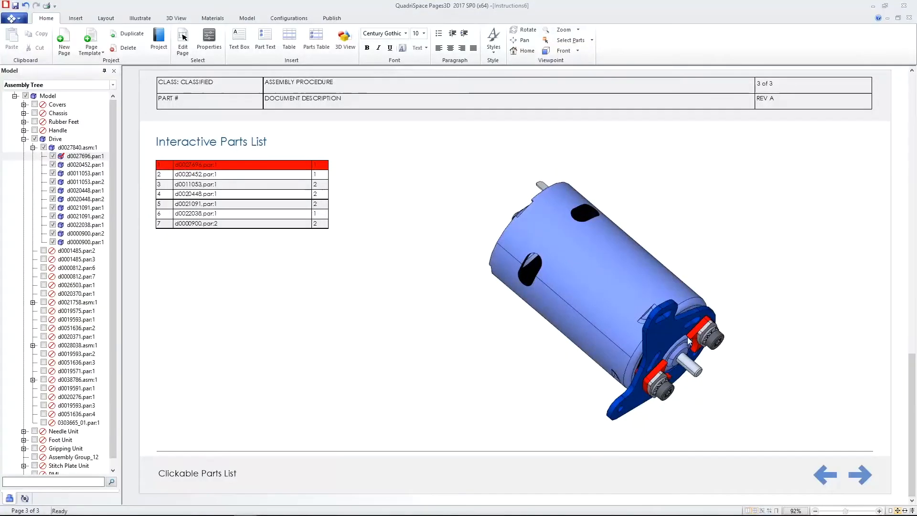
{"action": "left_click", "coordinate": [195, 214]}
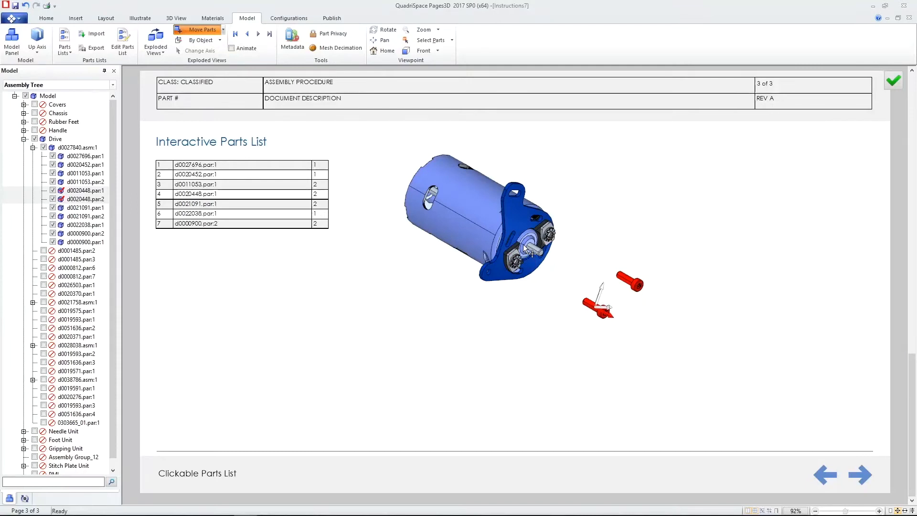
{"action": "left_click", "coordinate": [195, 184]}
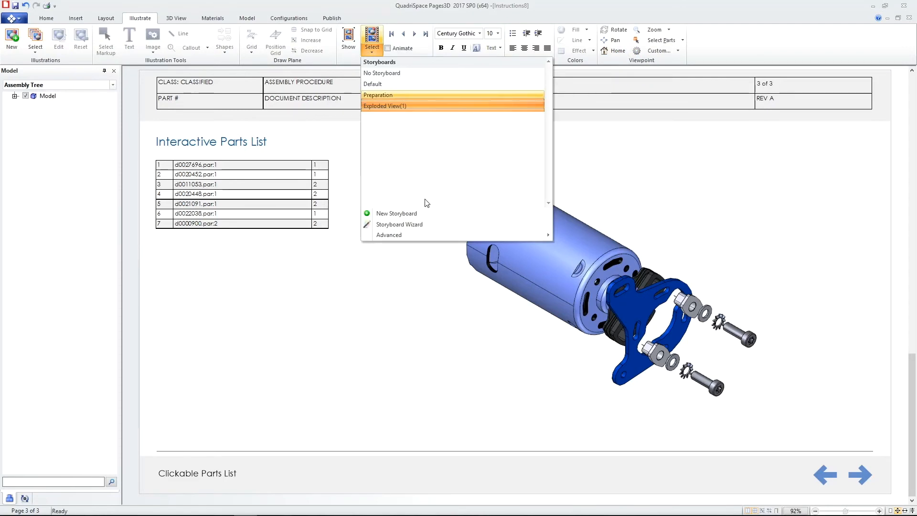
- Create a new named storyboard and test the Exploded button on the motor
{"action": "left_click", "coordinate": [395, 213]}
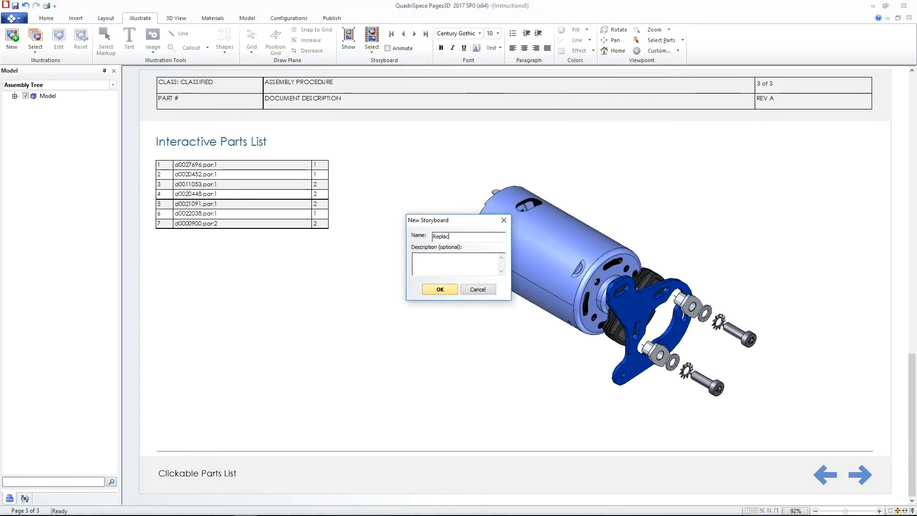
{"action": "left_click", "coordinate": [440, 288]}
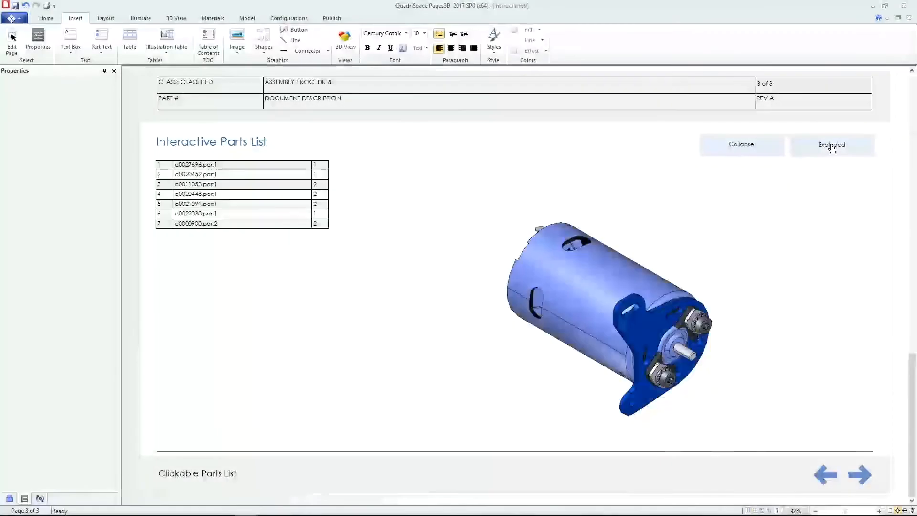
{"action": "left_click", "coordinate": [830, 145]}
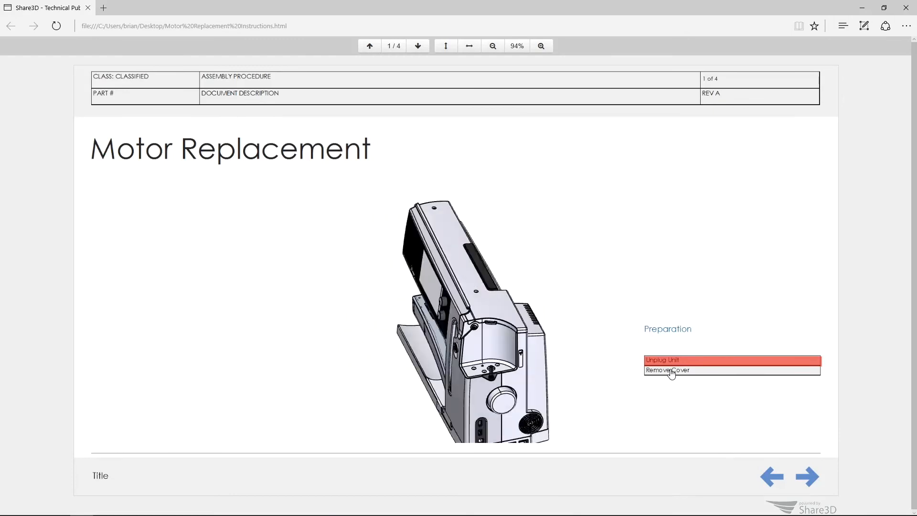
- Play Remove Cover, jump to Remove Motor, advance through its steps and go to Replace Motor
{"action": "left_click", "coordinate": [418, 45]}
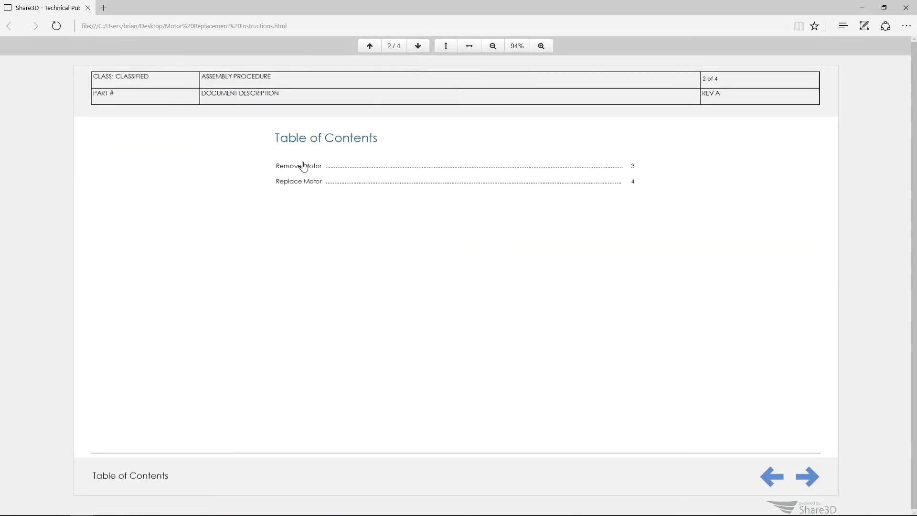
{"action": "left_click", "coordinate": [806, 488]}
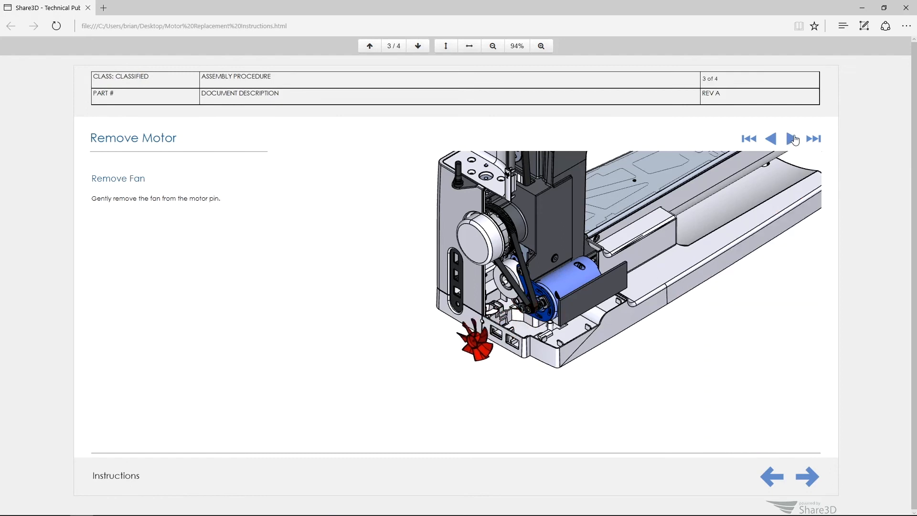
{"action": "left_click", "coordinate": [790, 138]}
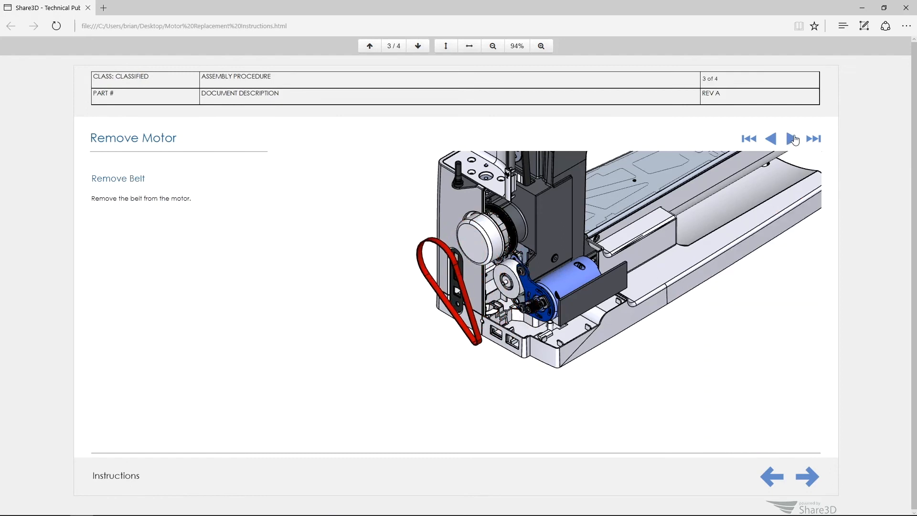
{"action": "left_click", "coordinate": [792, 139]}
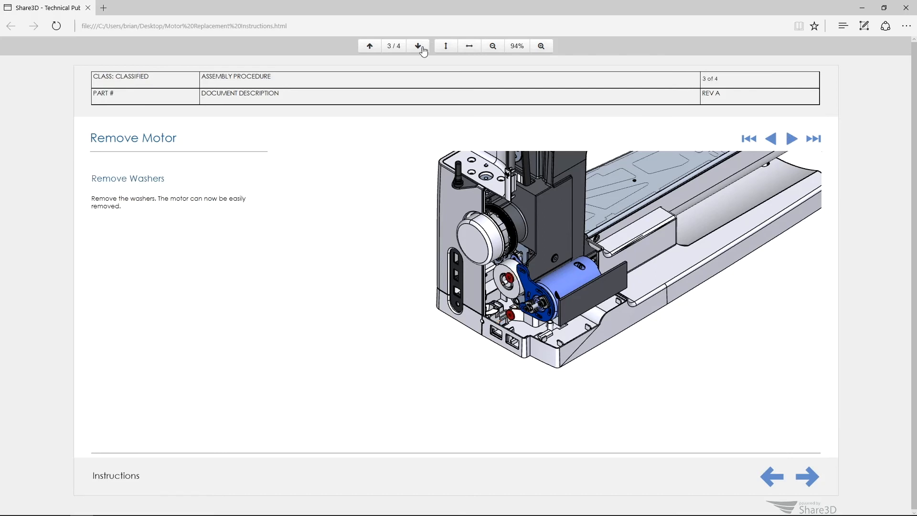
{"action": "left_click", "coordinate": [417, 46]}
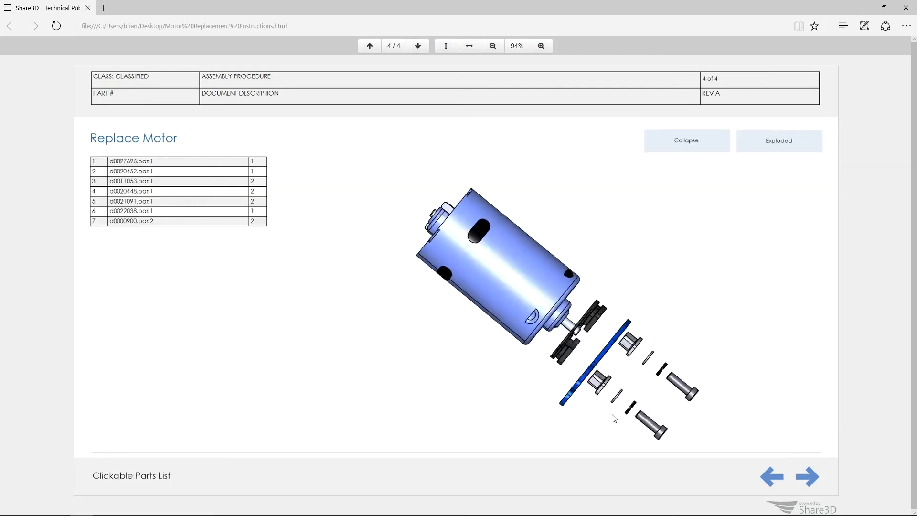
- Collapse then re-explode the motor and highlight part 2, the mounting bracket, from the list
{"action": "left_click", "coordinate": [686, 140]}
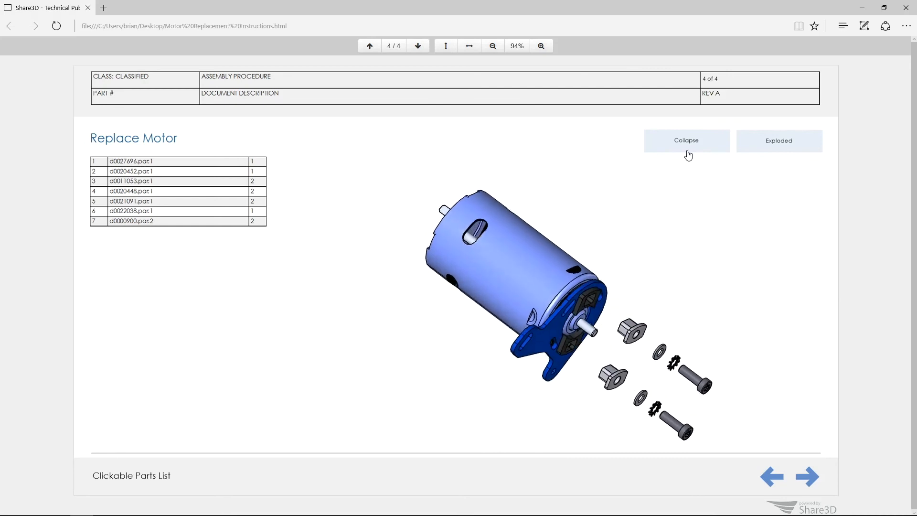
{"action": "left_click", "coordinate": [778, 140]}
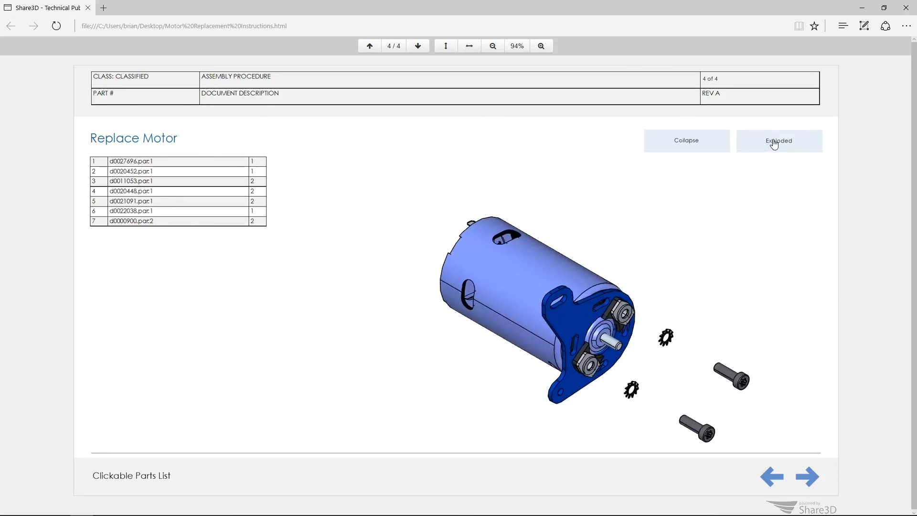
{"action": "left_click", "coordinate": [778, 140]}
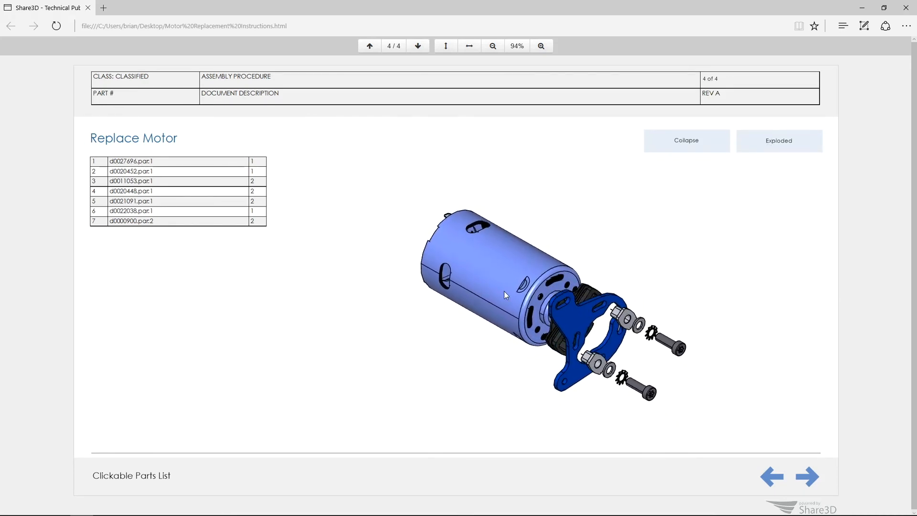
{"action": "left_click", "coordinate": [130, 170]}
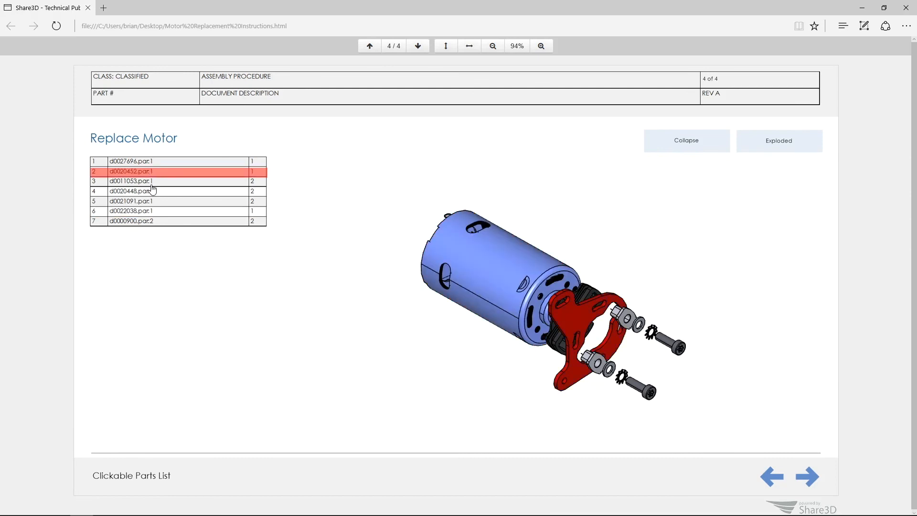